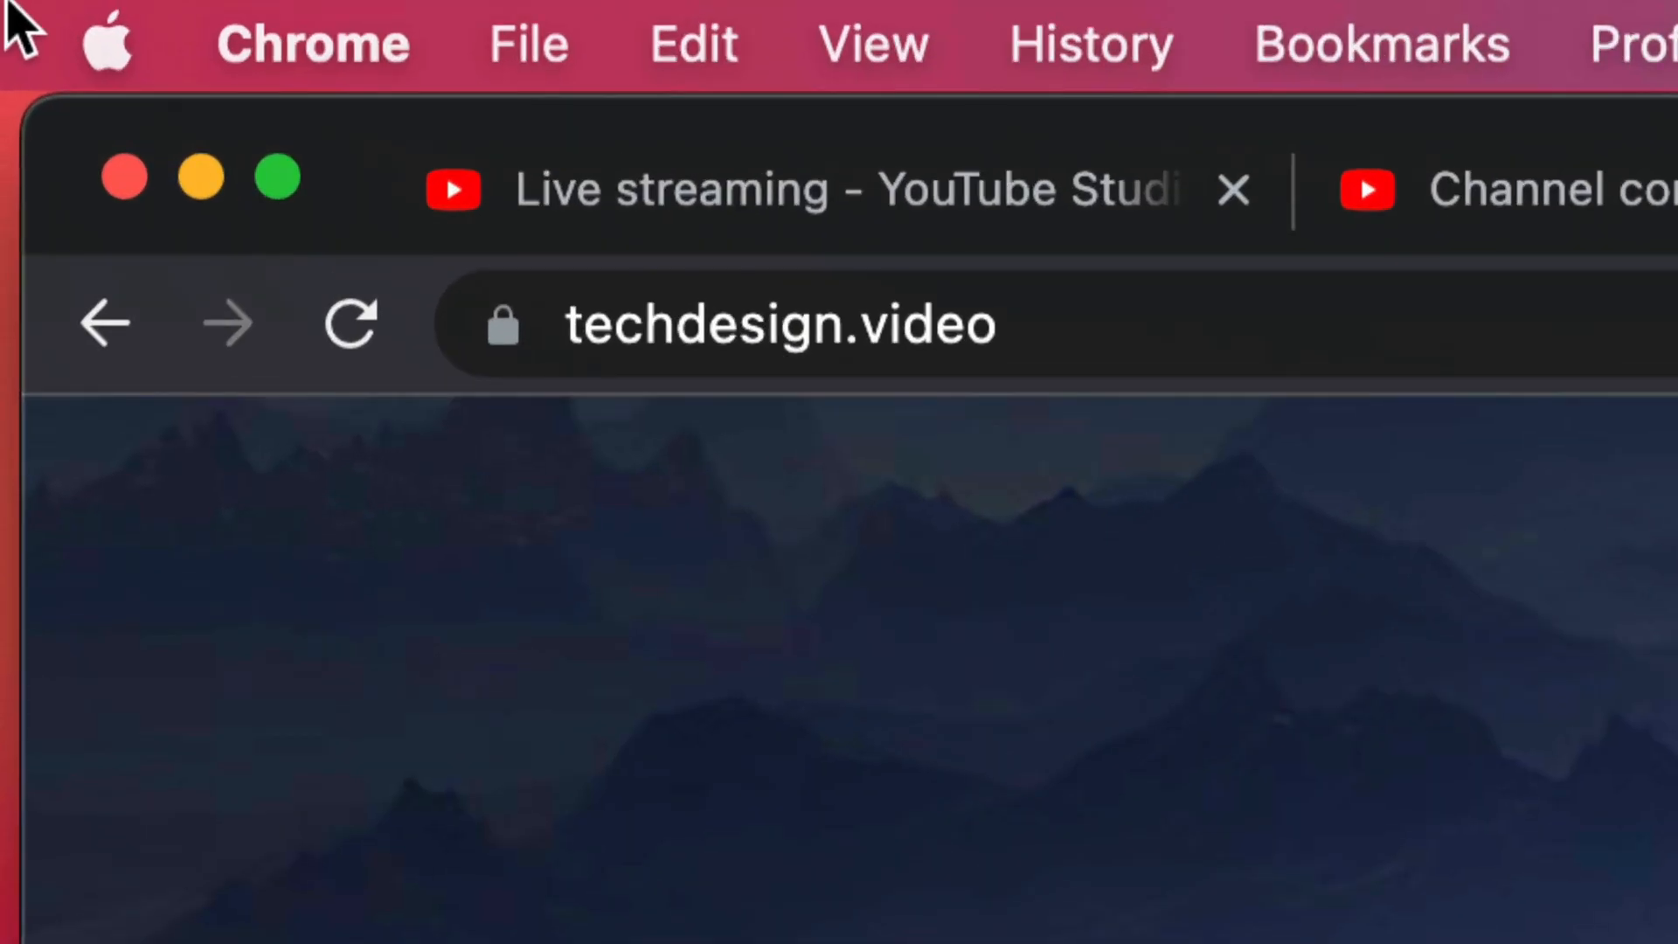
Step: Find Chrome's pending update in its menu, apply it, and relaunch to restore the techdesign.video tab
left_click(104, 43)
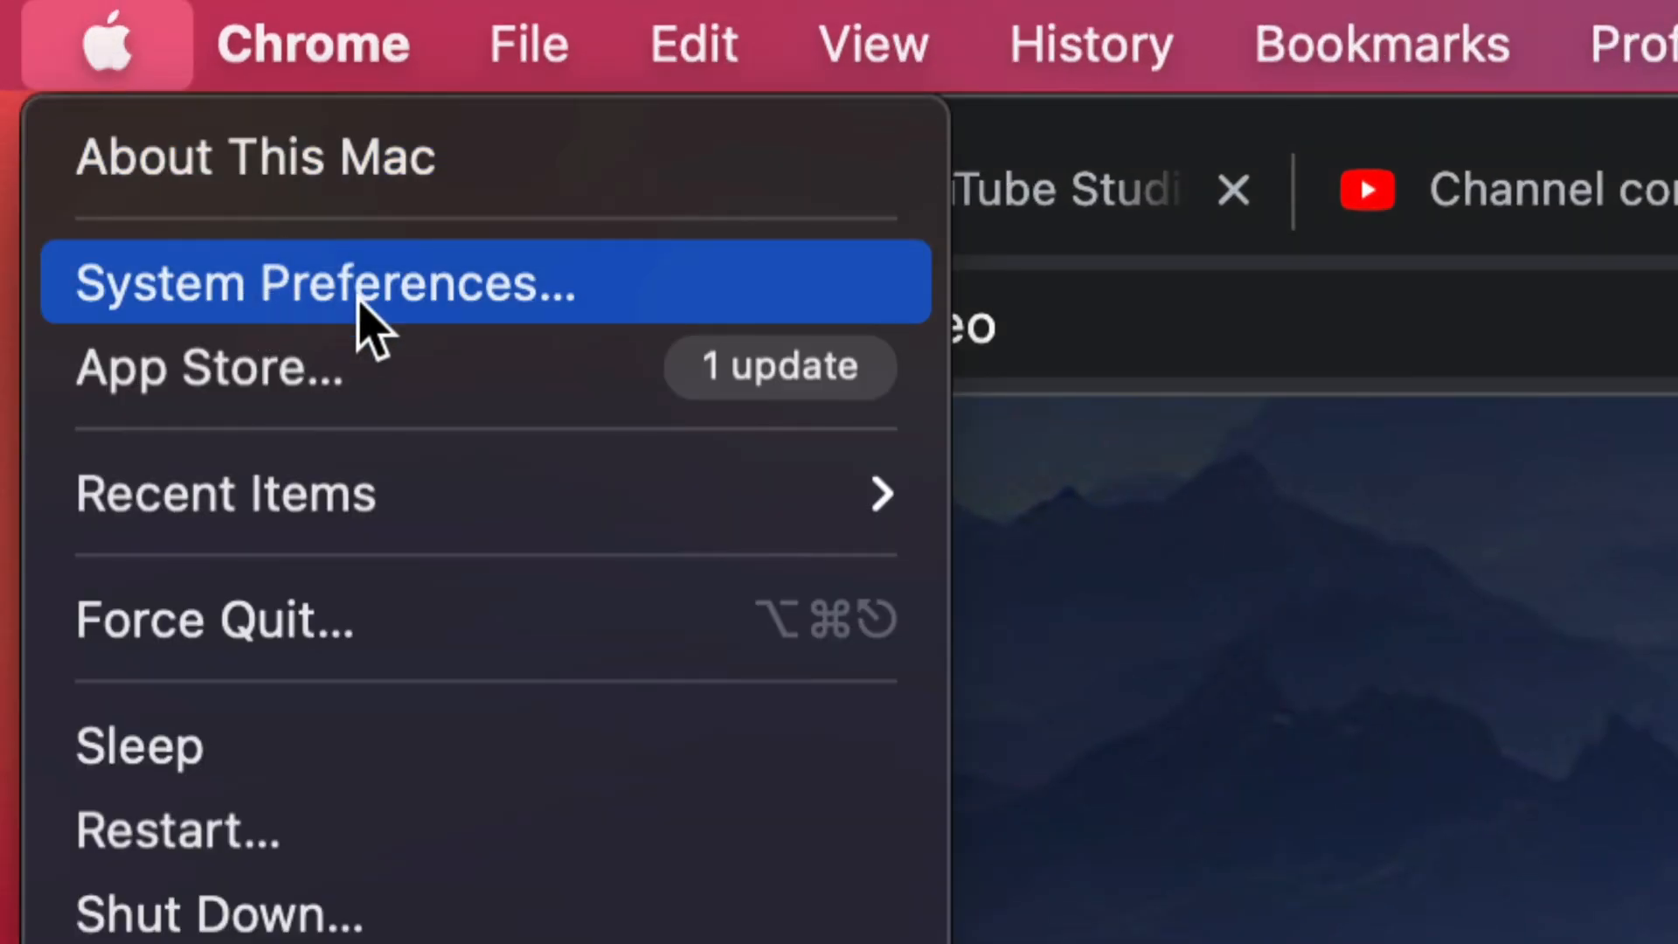
mouse_move(375, 366)
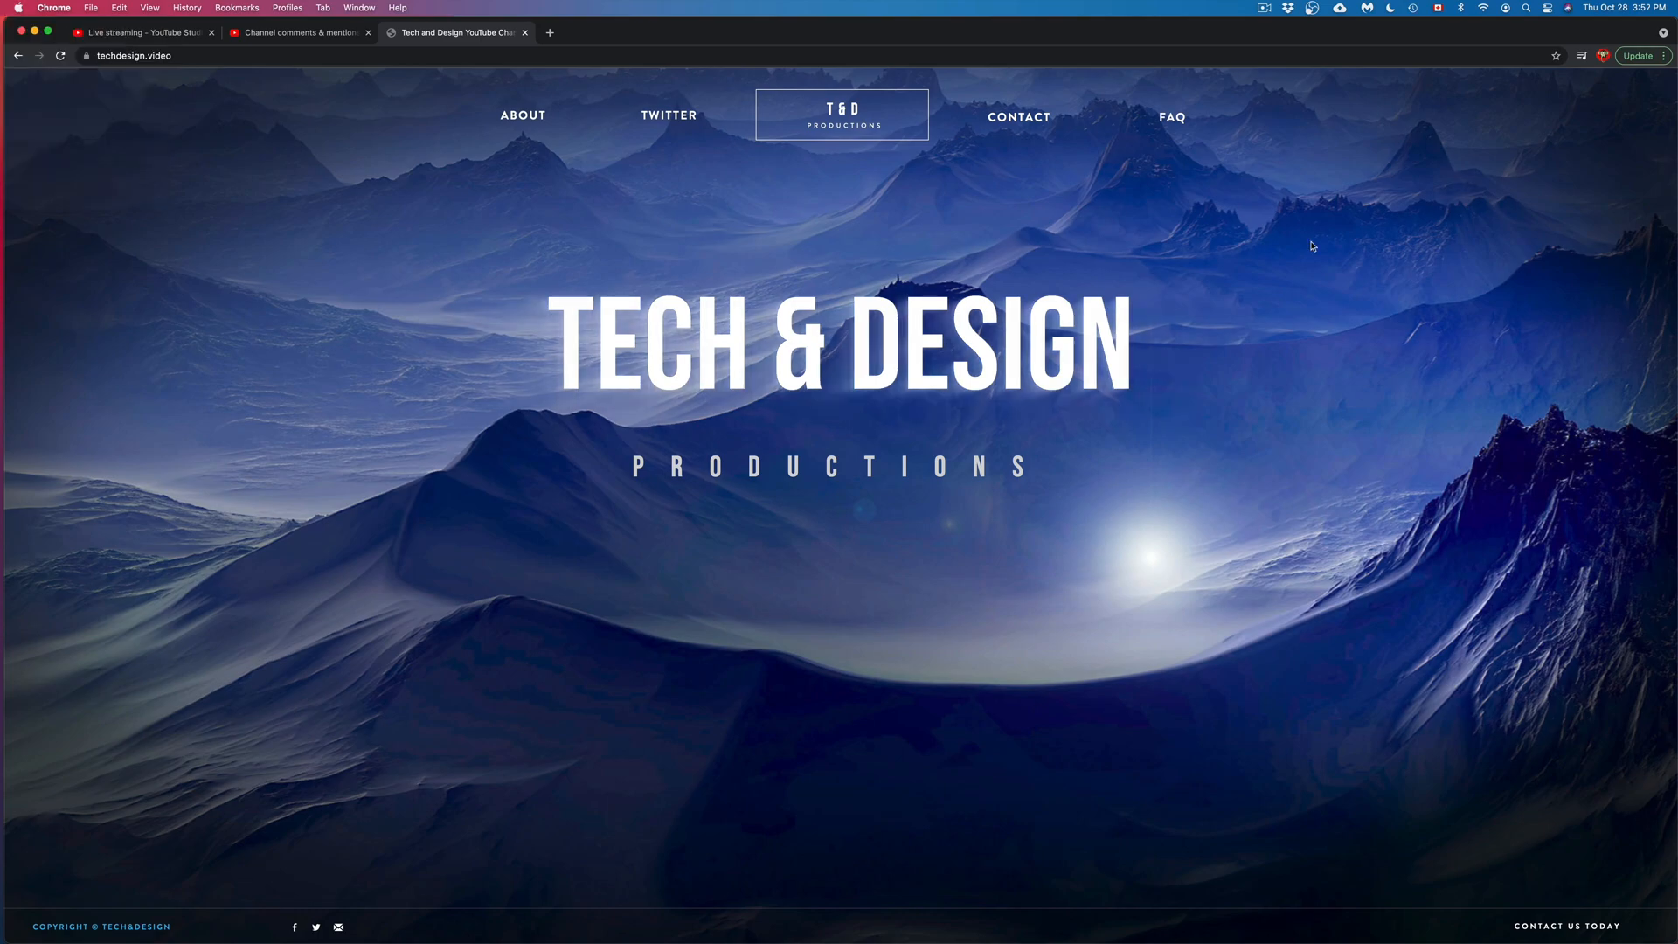
mouse_move(1350, 238)
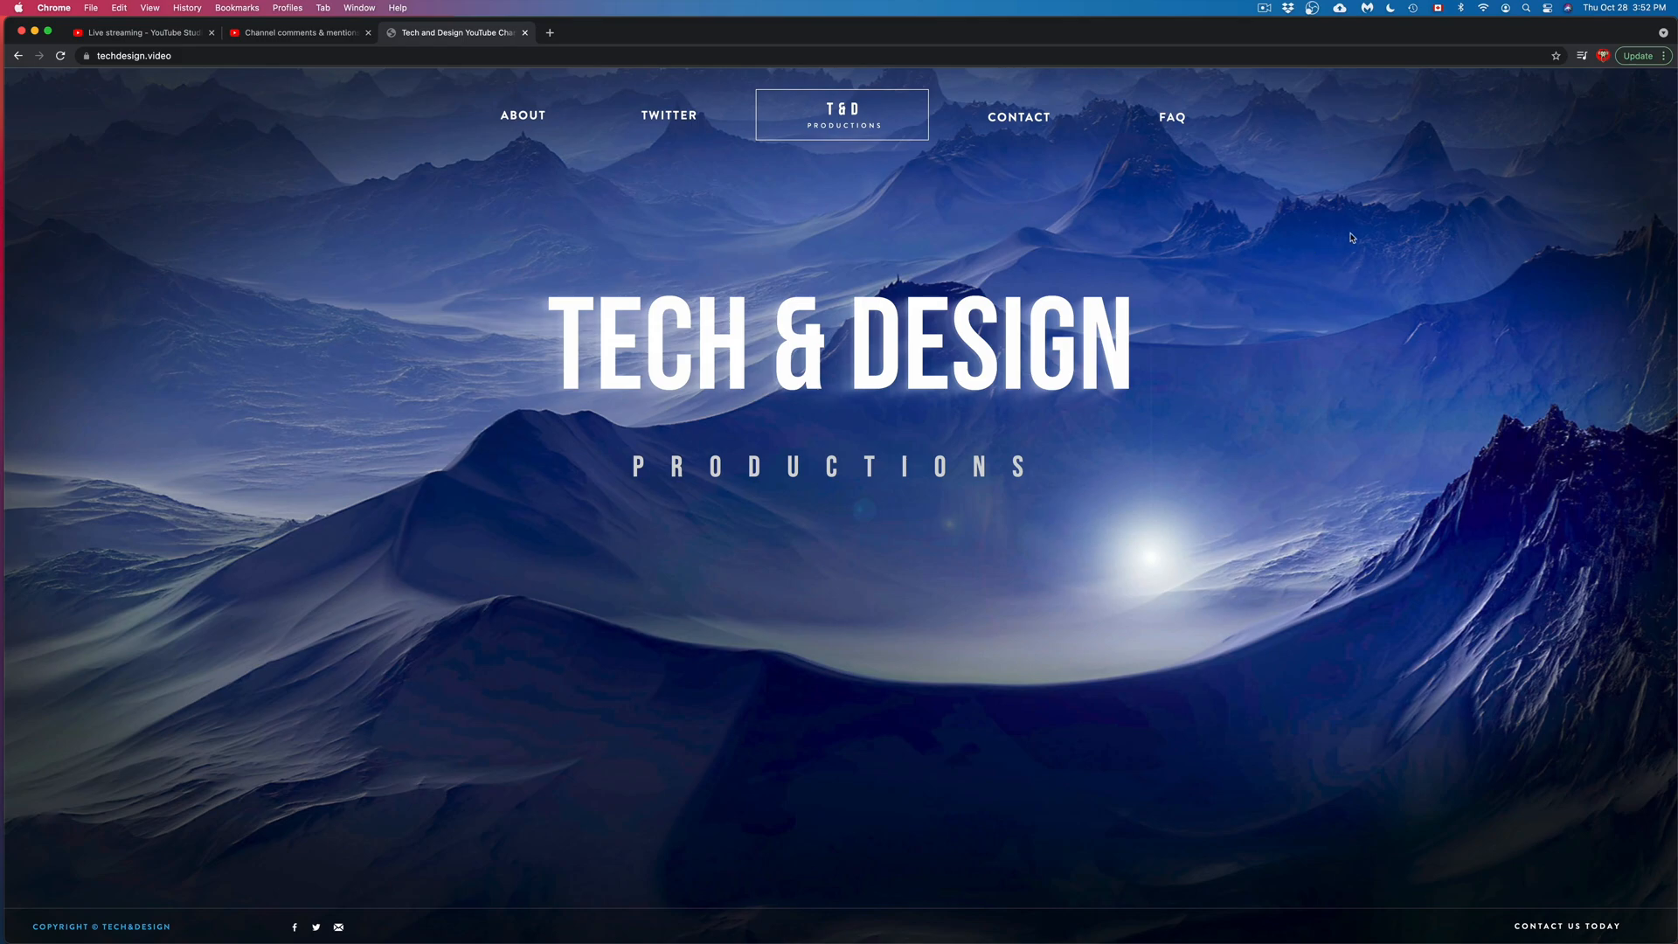
mouse_move(1668, 125)
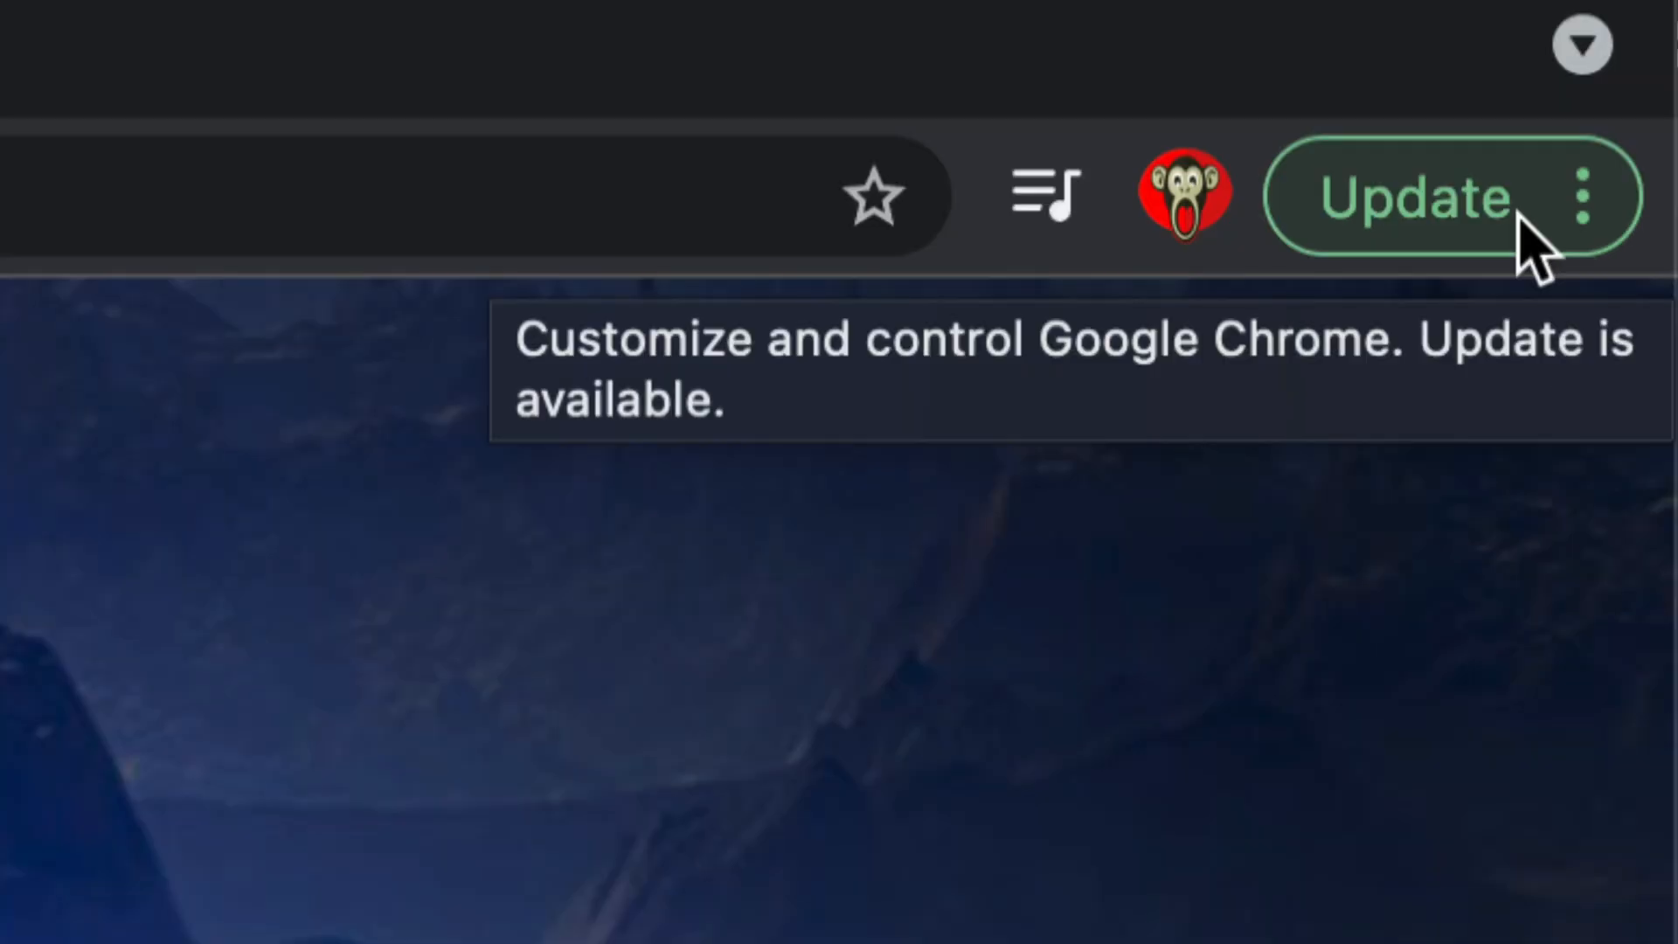
left_click(1582, 197)
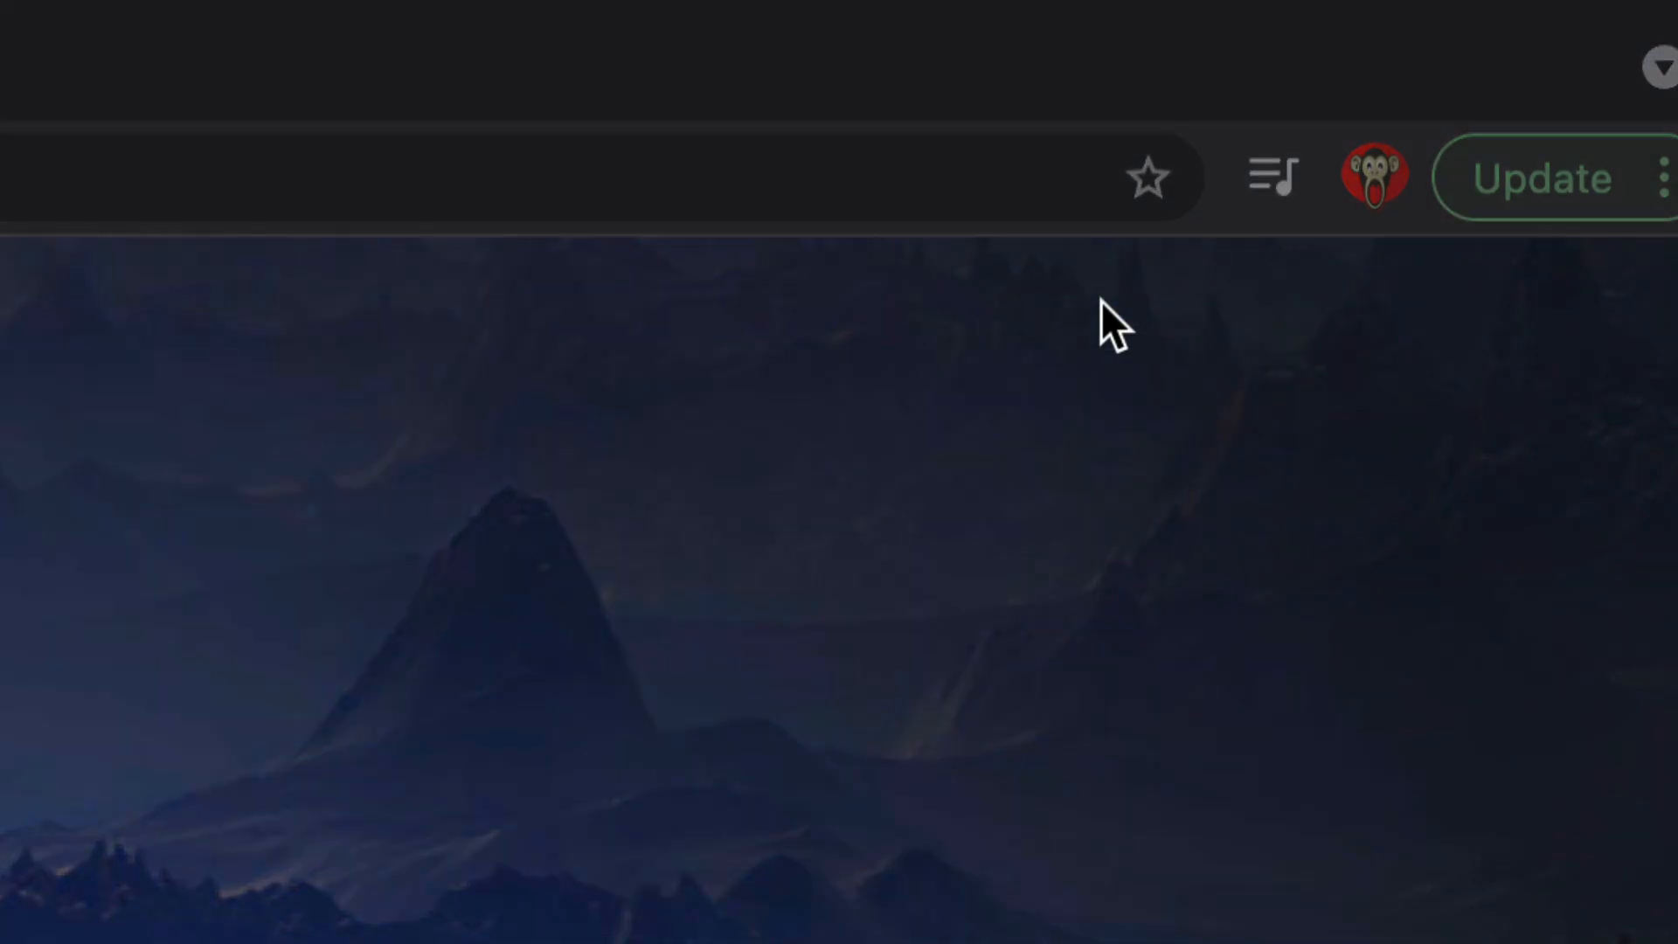
left_click(1539, 178)
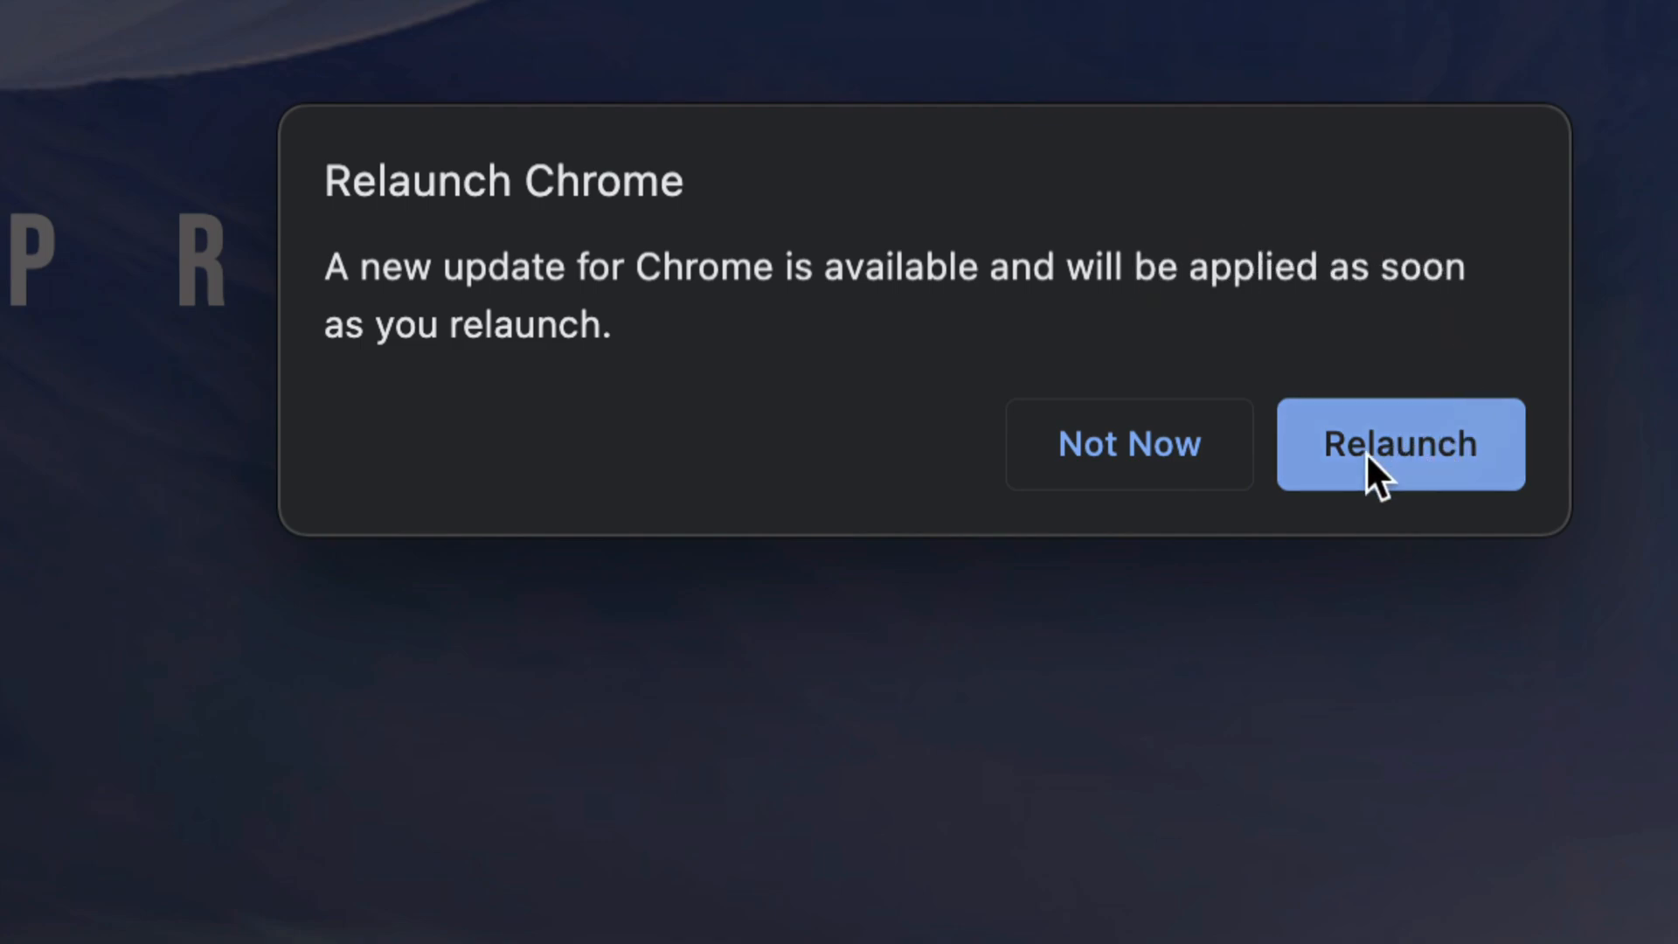
left_click(1398, 443)
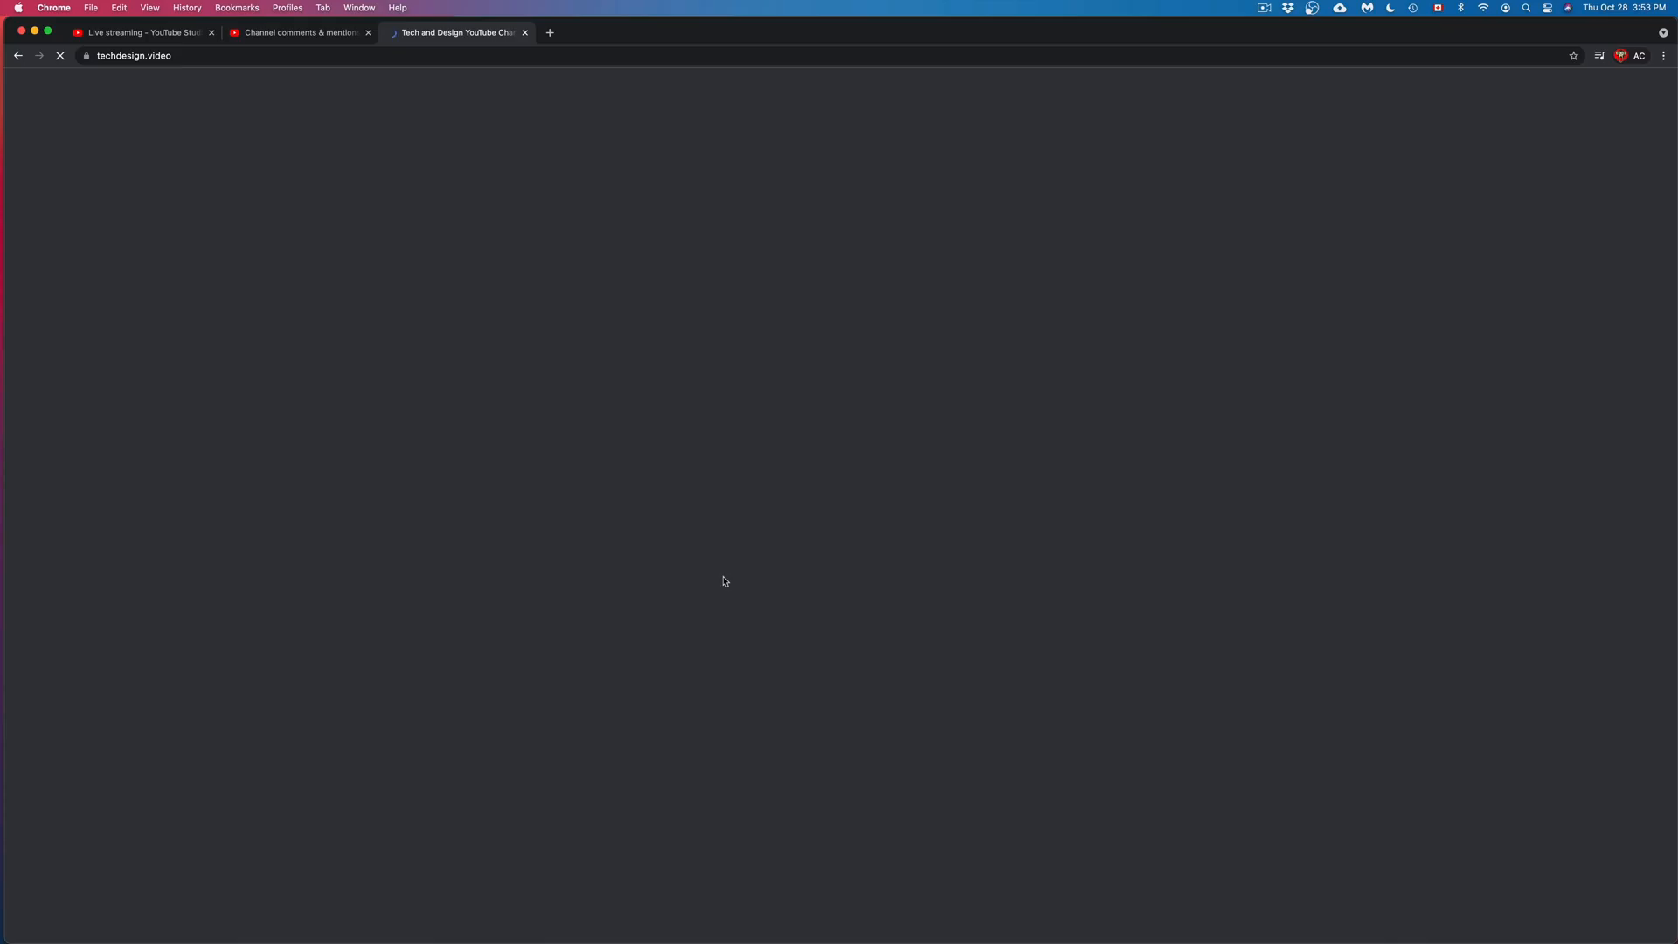